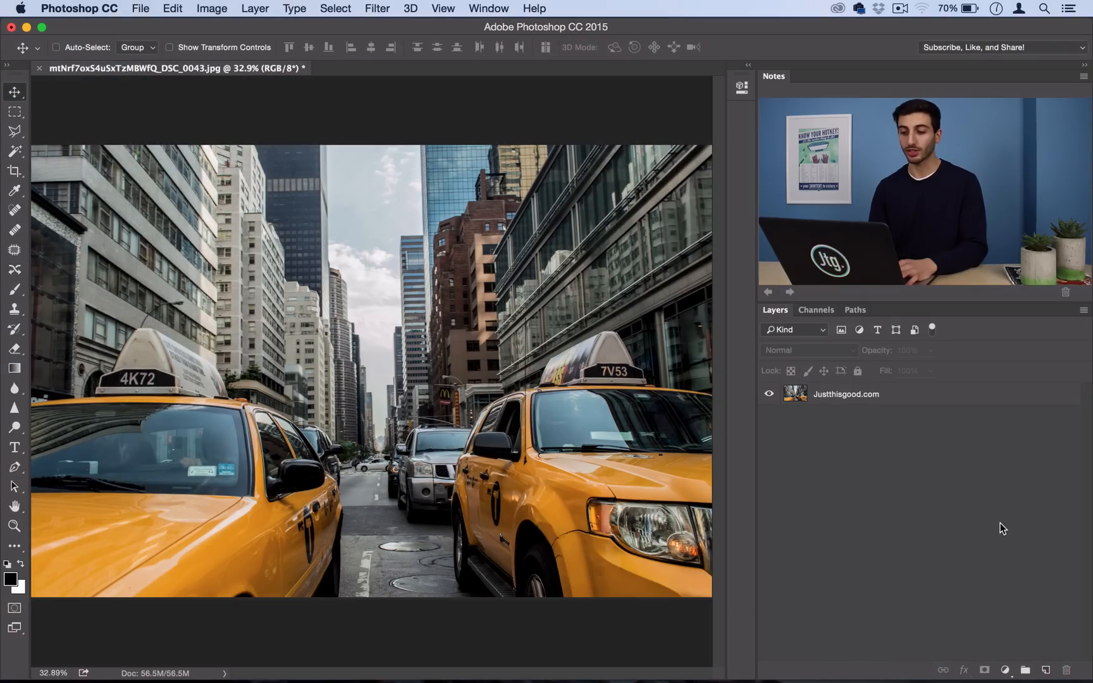
mouse_move(847, 490)
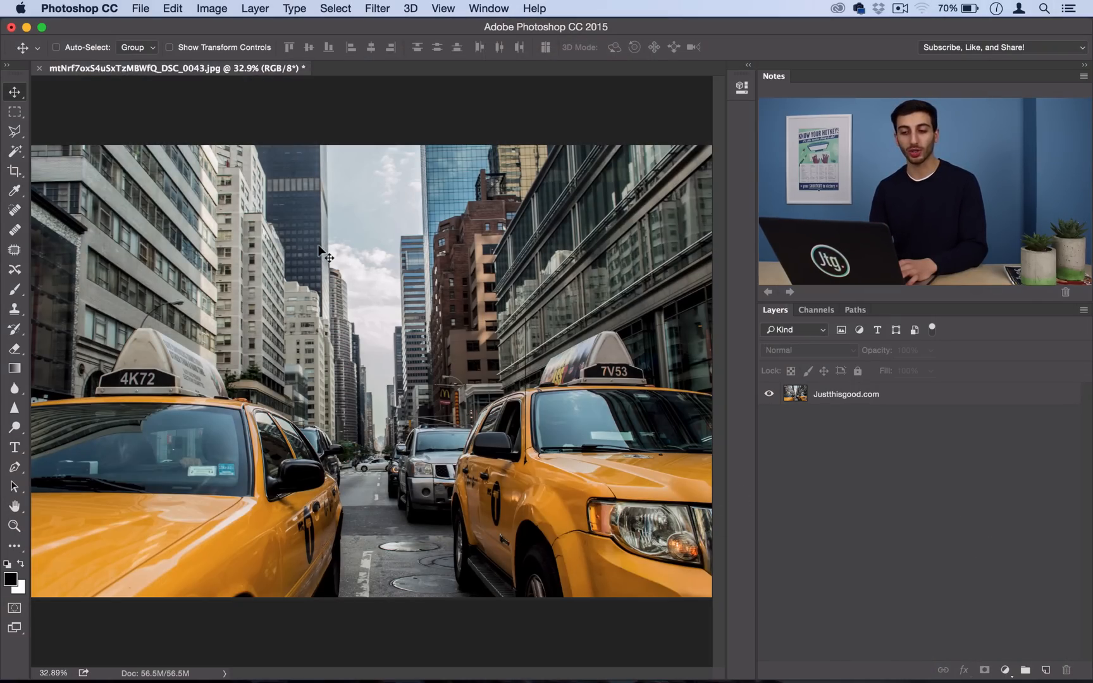
mouse_move(248, 5)
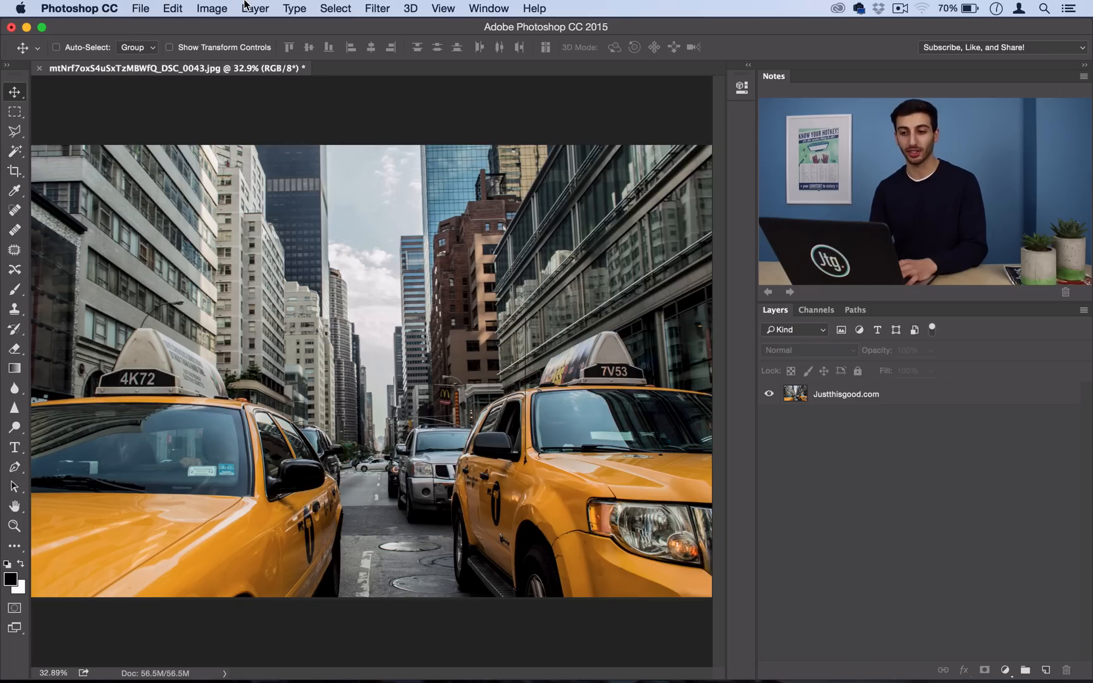
Start a new gradient fill layer named 'LIGHT LEAK' with Screen blending mode
left_click(255, 9)
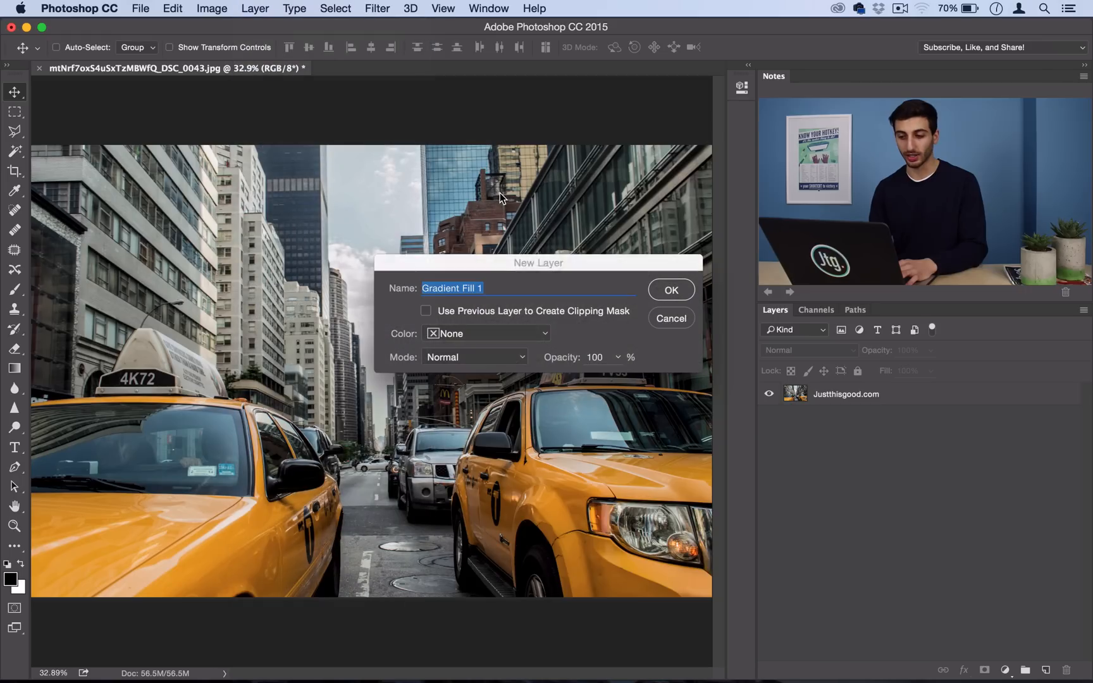
mouse_move(486, 363)
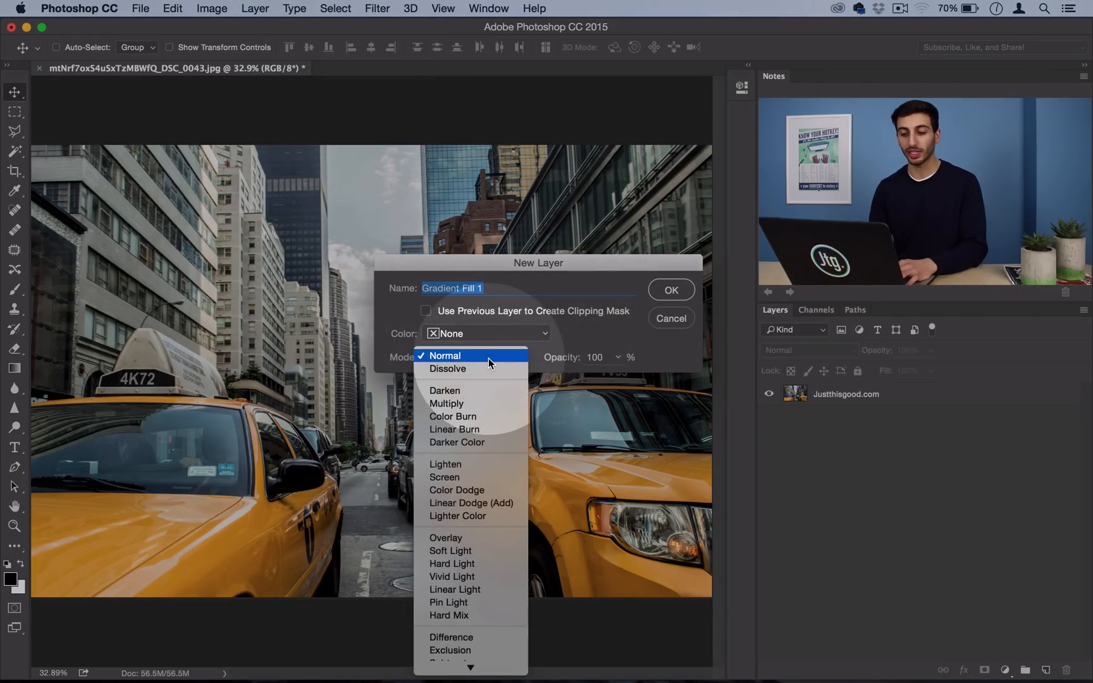
left_click(444, 477)
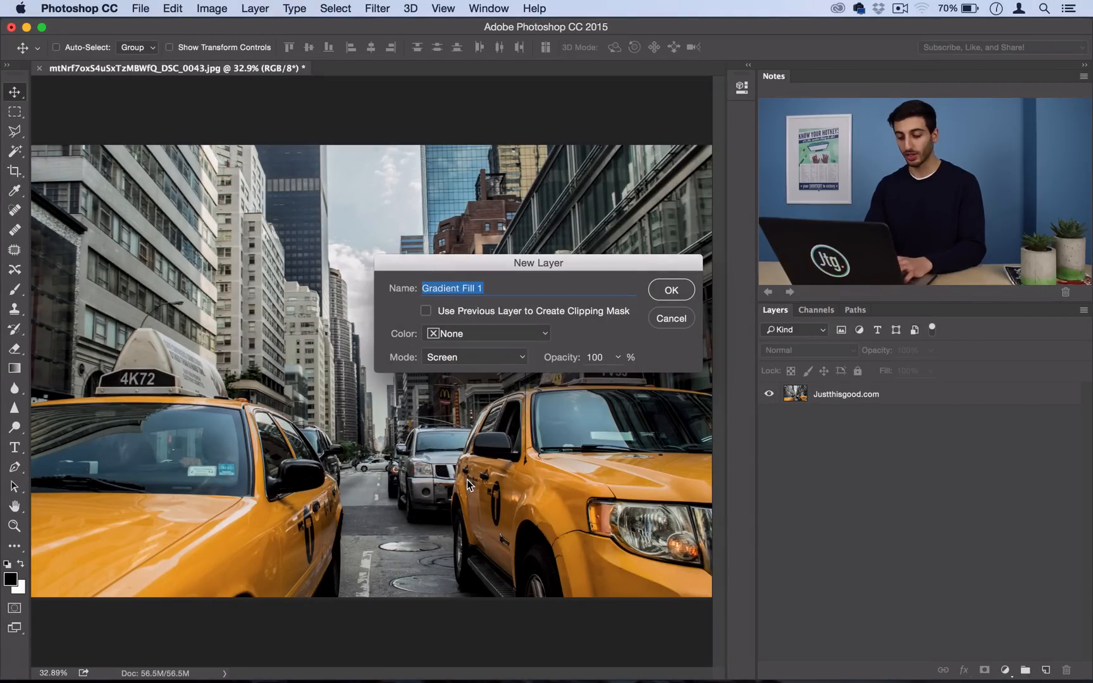
type("LIGHT LEAK")
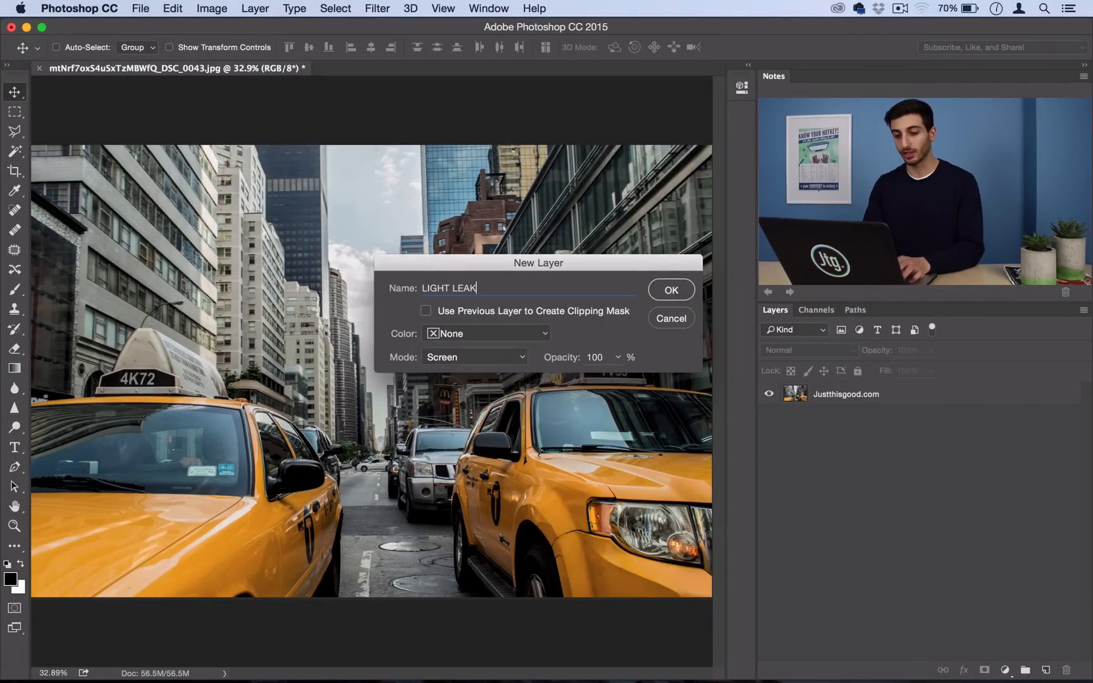
Confirm the LIGHT LEAK layer, reset gradient presets to defaults, and edit its gradient
left_click(671, 290)
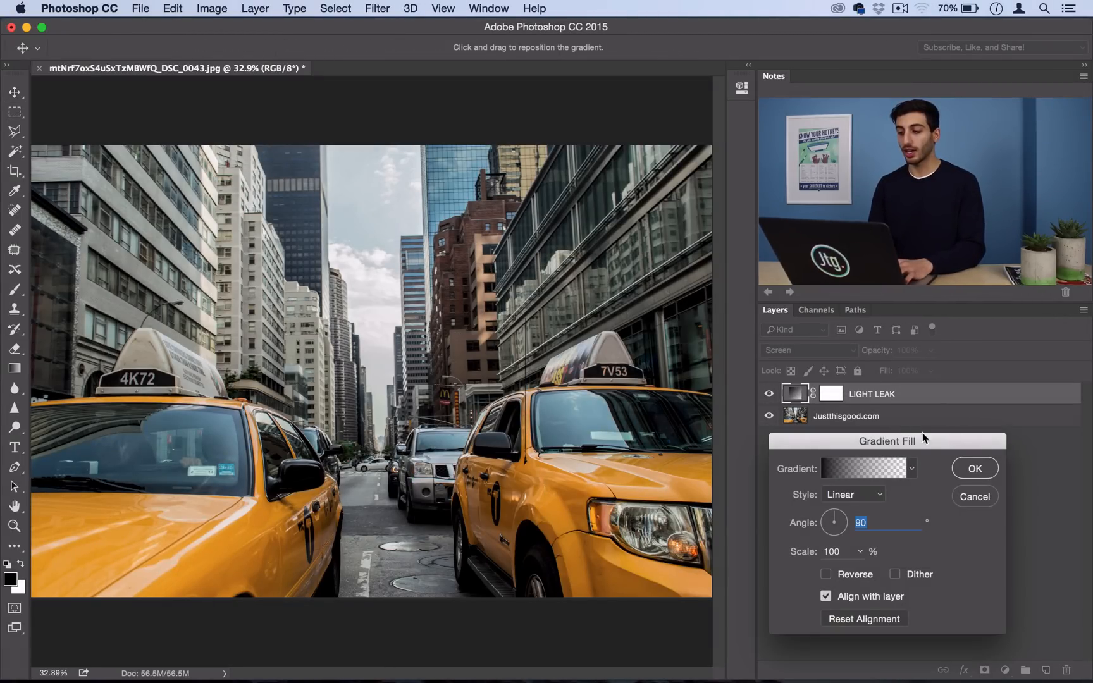
left_click(911, 468)
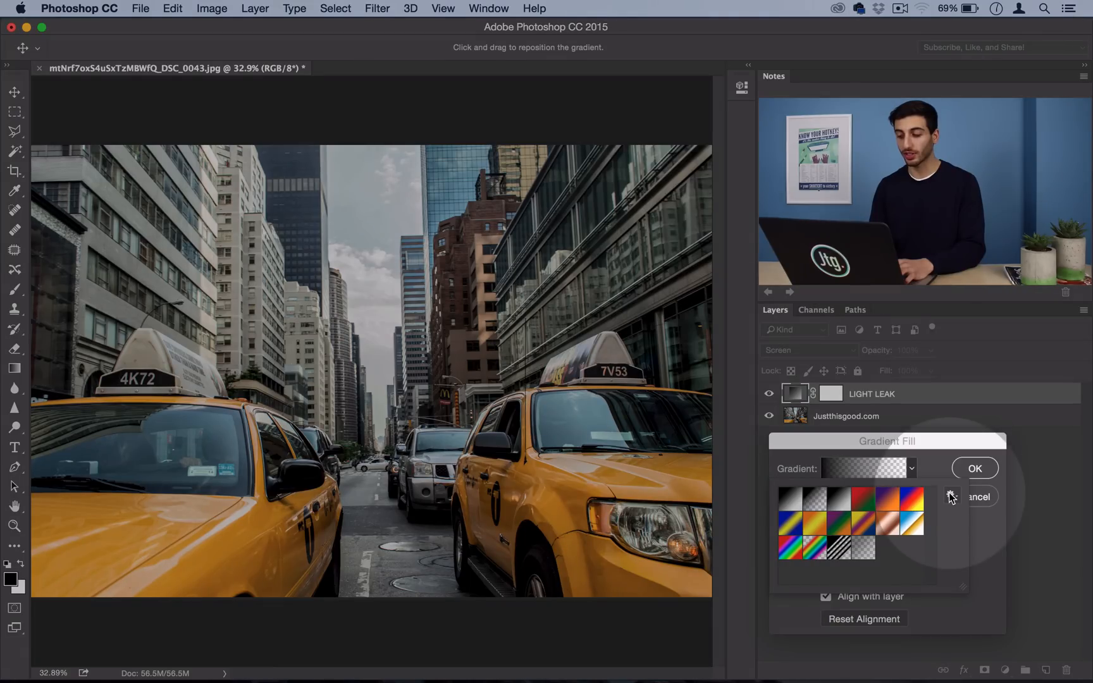
left_click(952, 496)
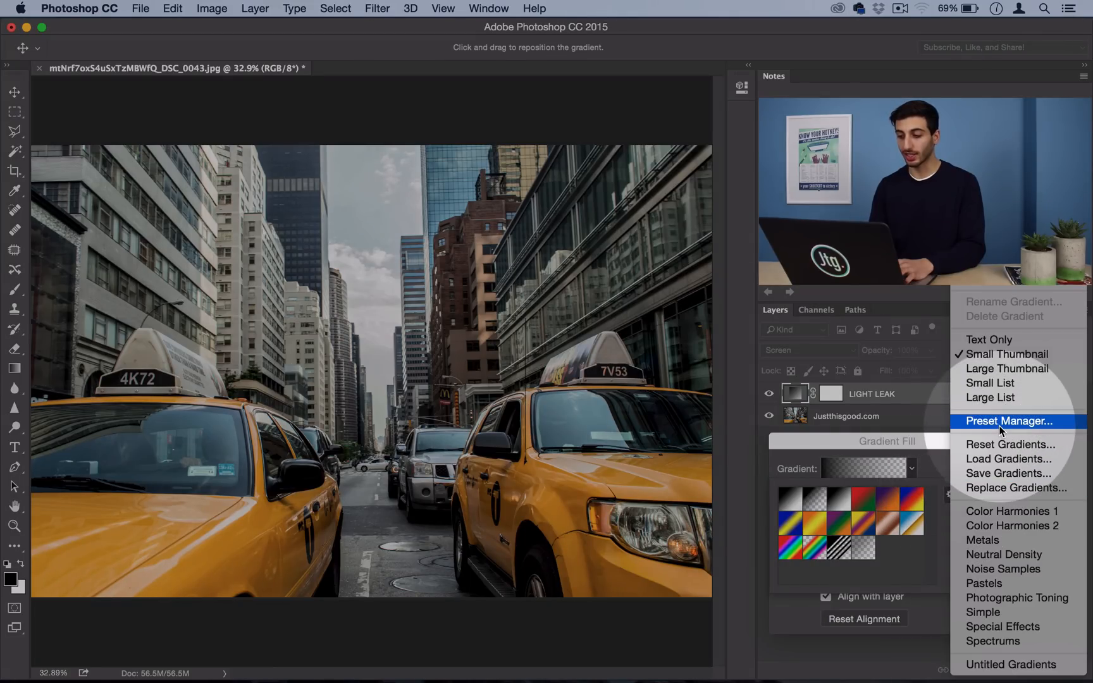
left_click(1008, 444)
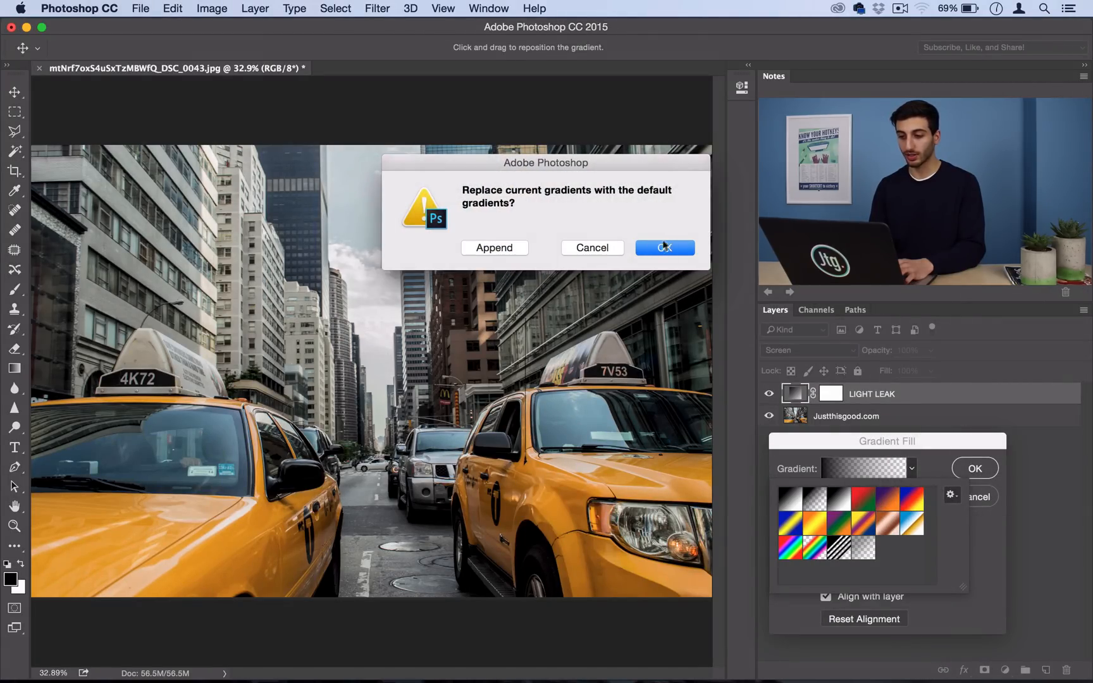
left_click(663, 248)
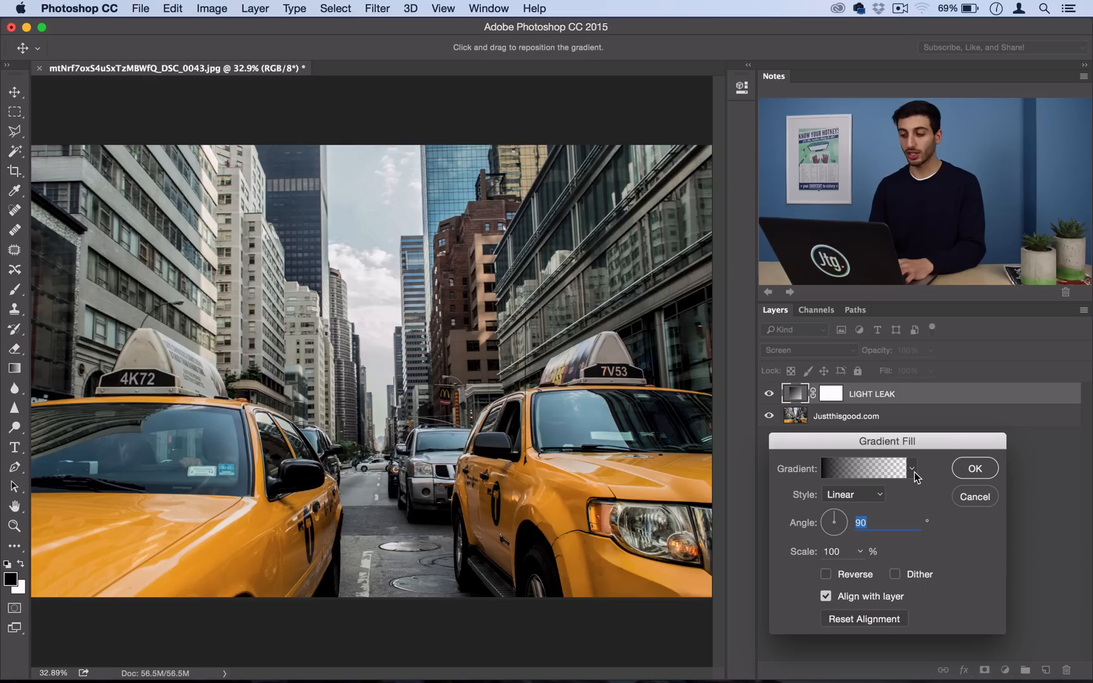
left_click(911, 469)
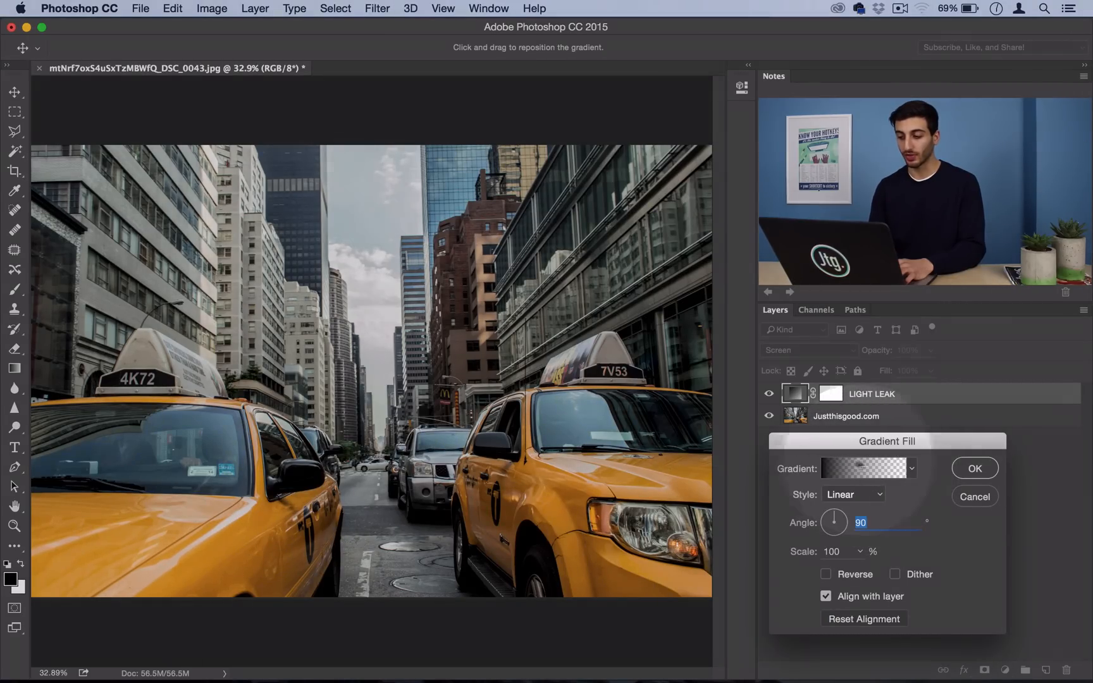
left_click(863, 468)
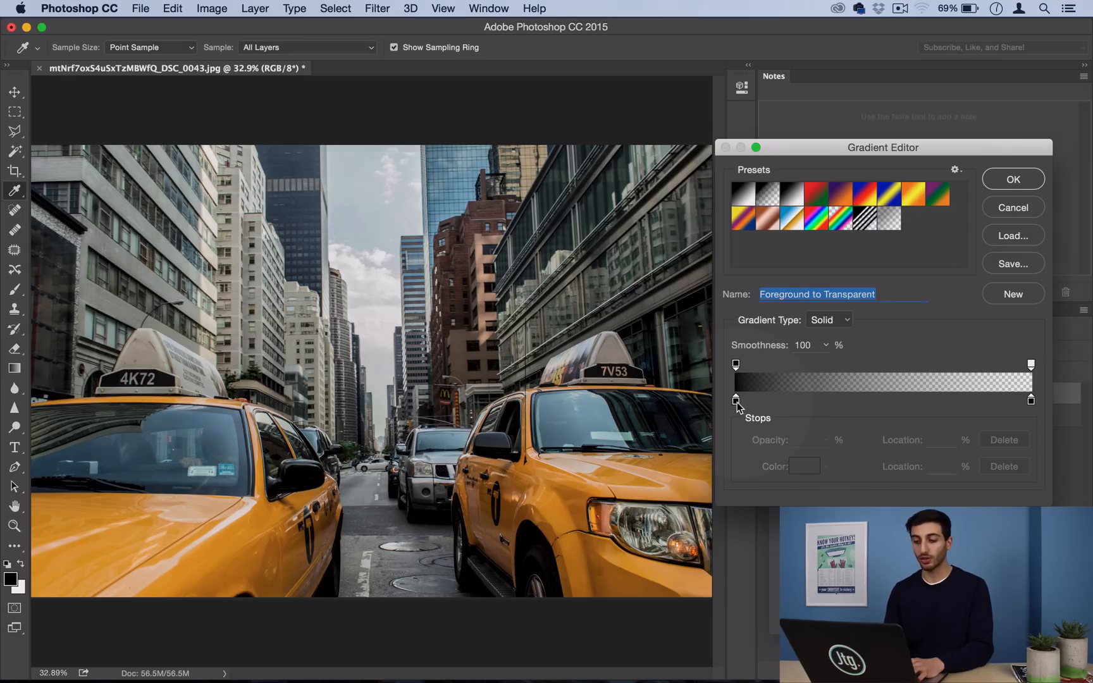
mouse_move(736, 402)
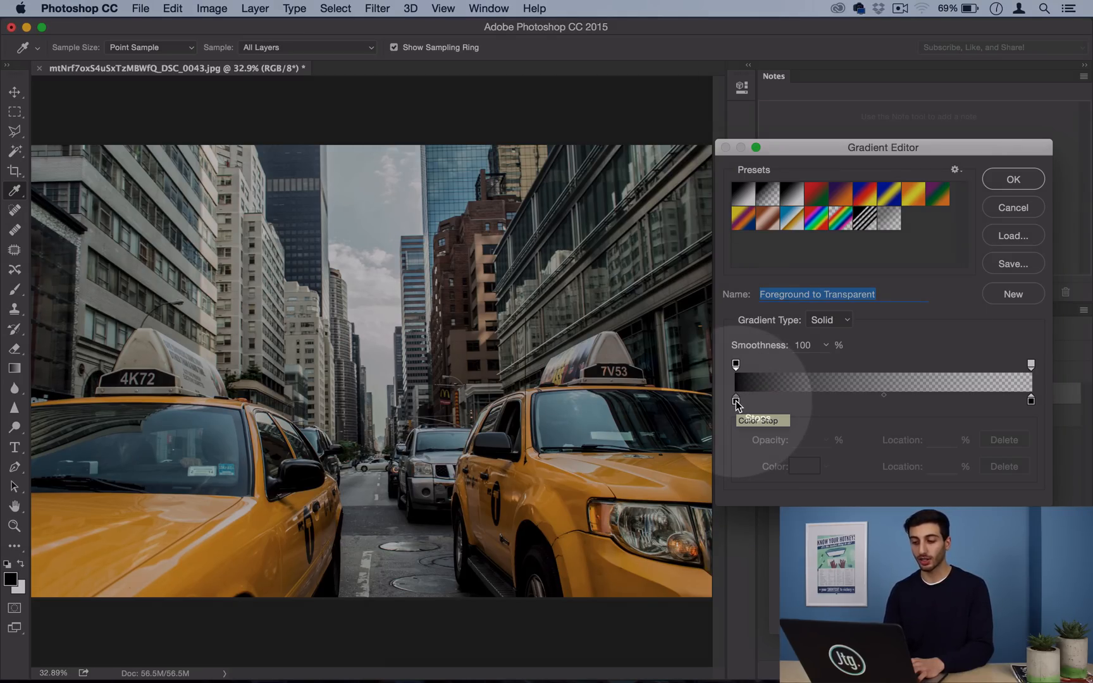
Recolour the gradient yellow to red to transparent, with the yellow stop near 7%
double_click(735, 400)
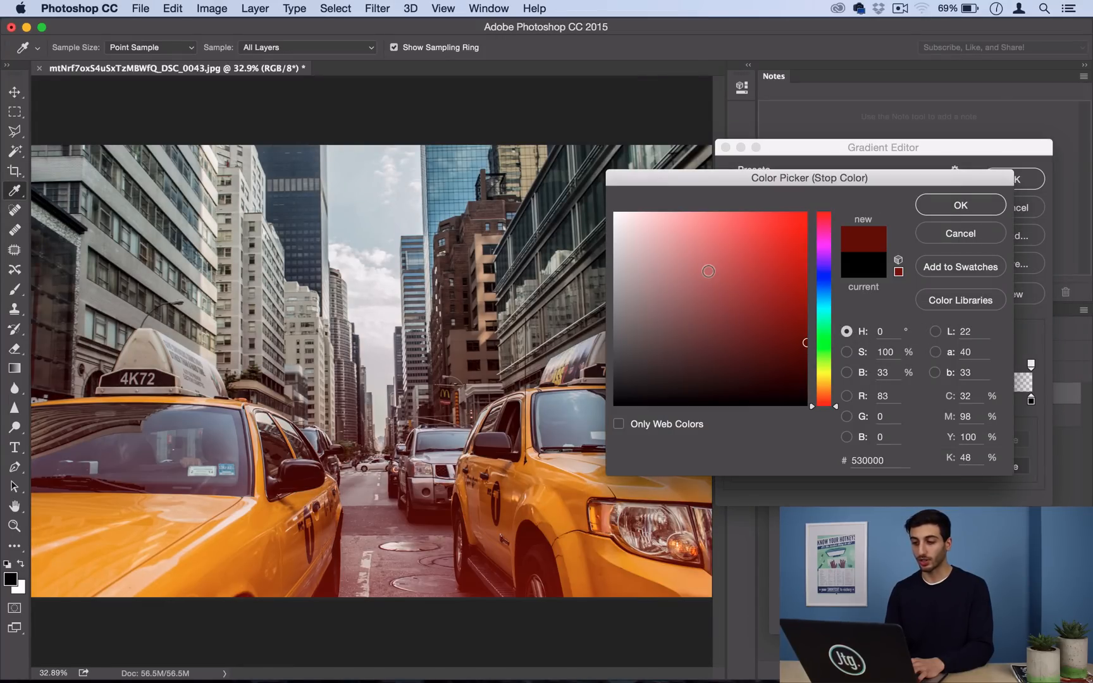
left_click(959, 205)
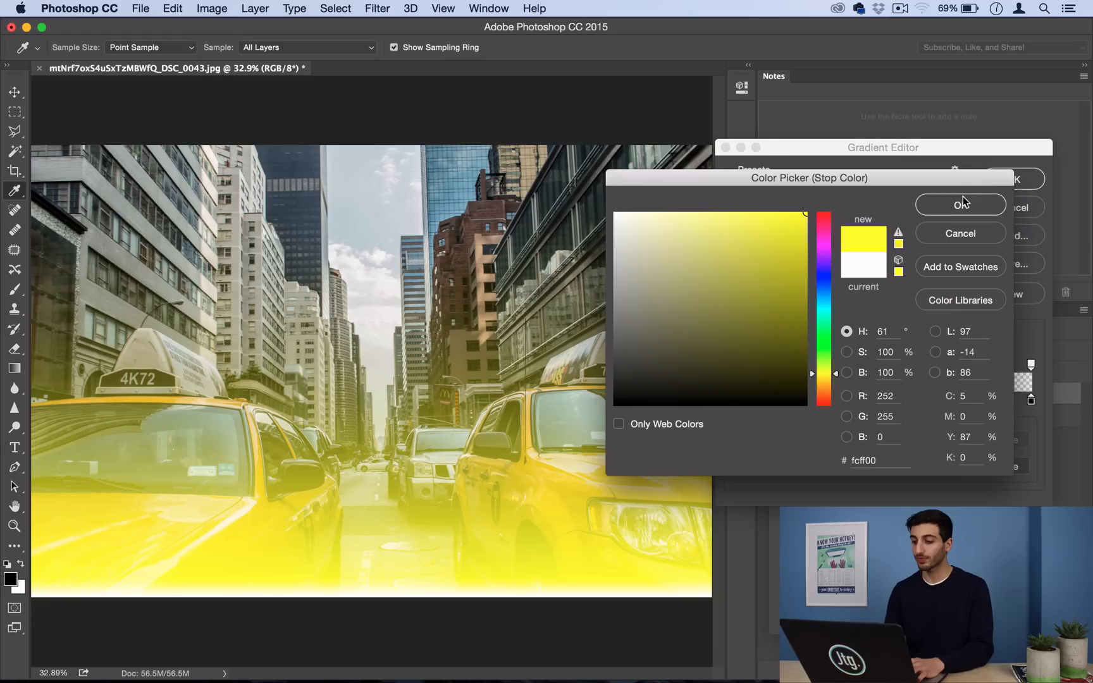
left_click(960, 203)
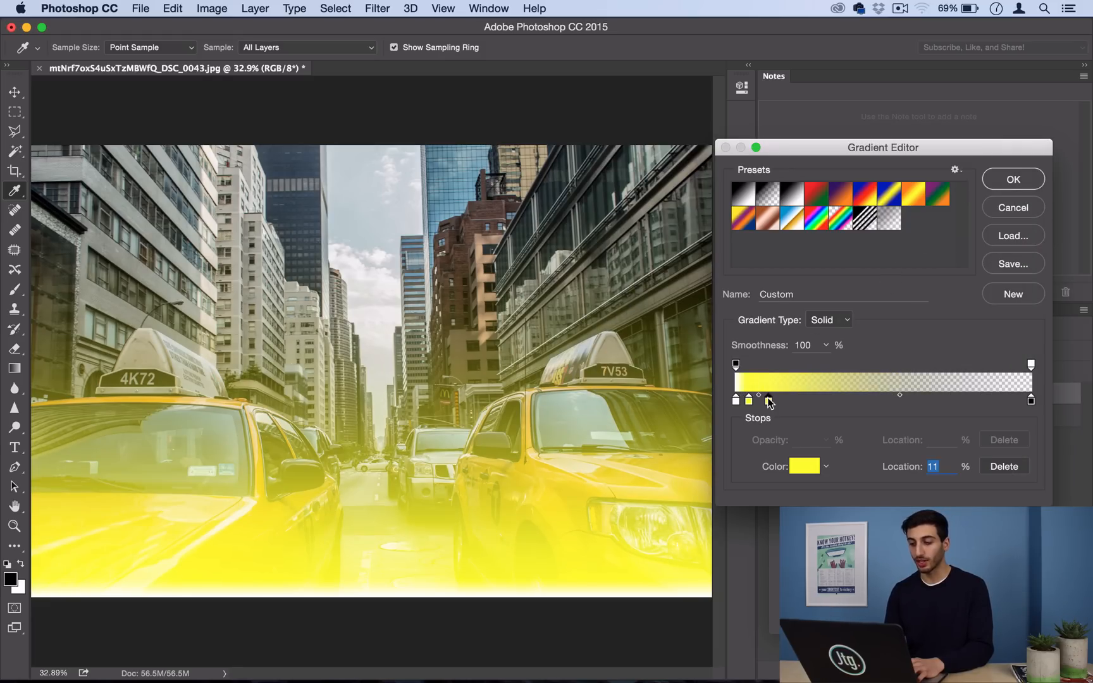
left_click(803, 465)
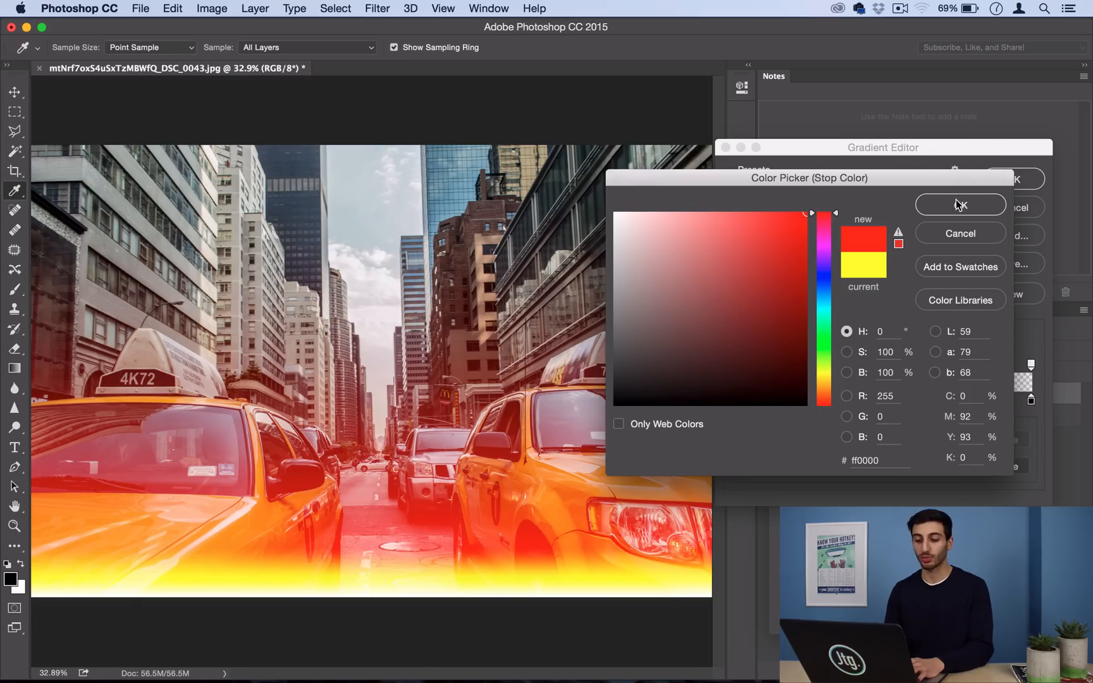
left_click(960, 205)
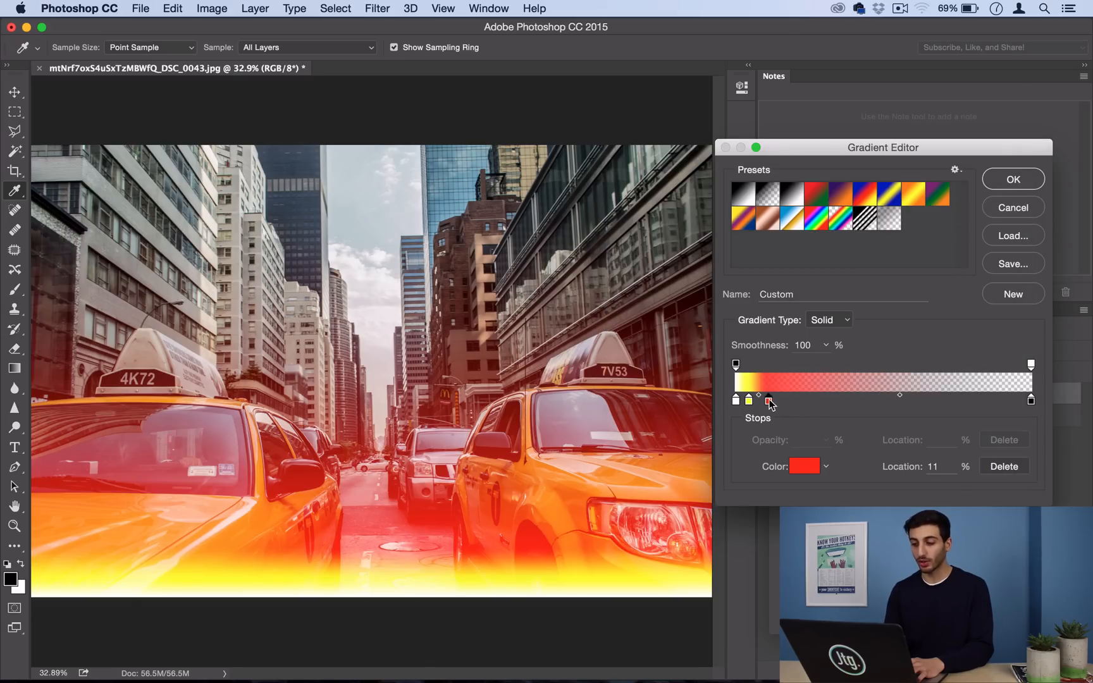
left_click(742, 400)
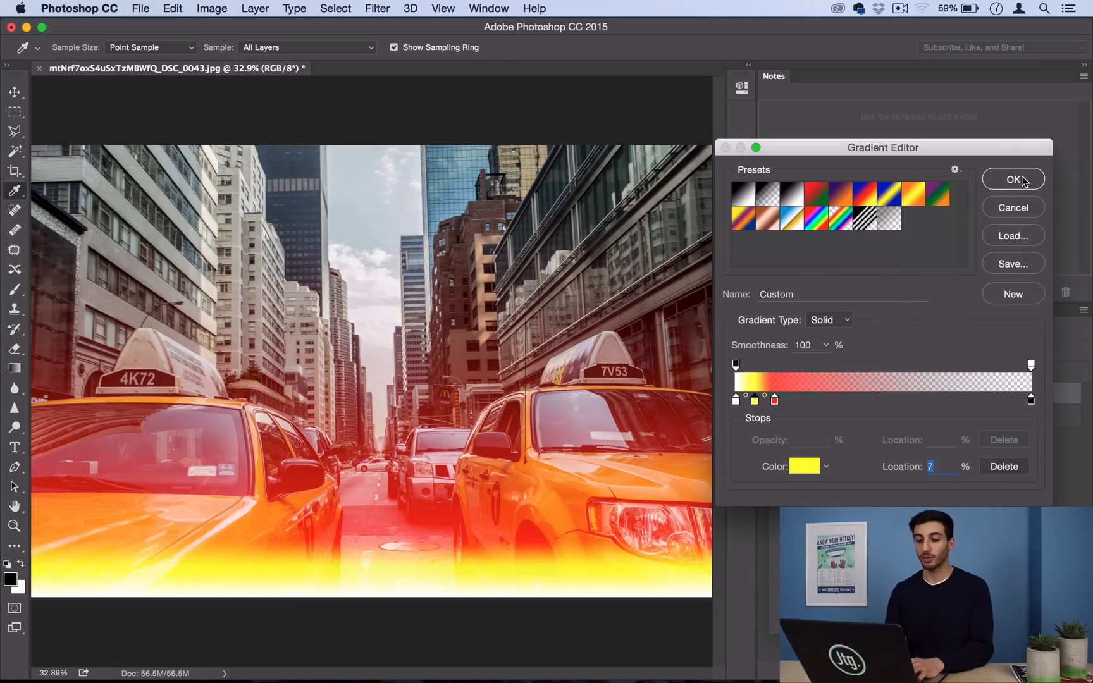
Accept the gradient and adjust Angle to -0.73° and Scale to 12%
left_click(1012, 178)
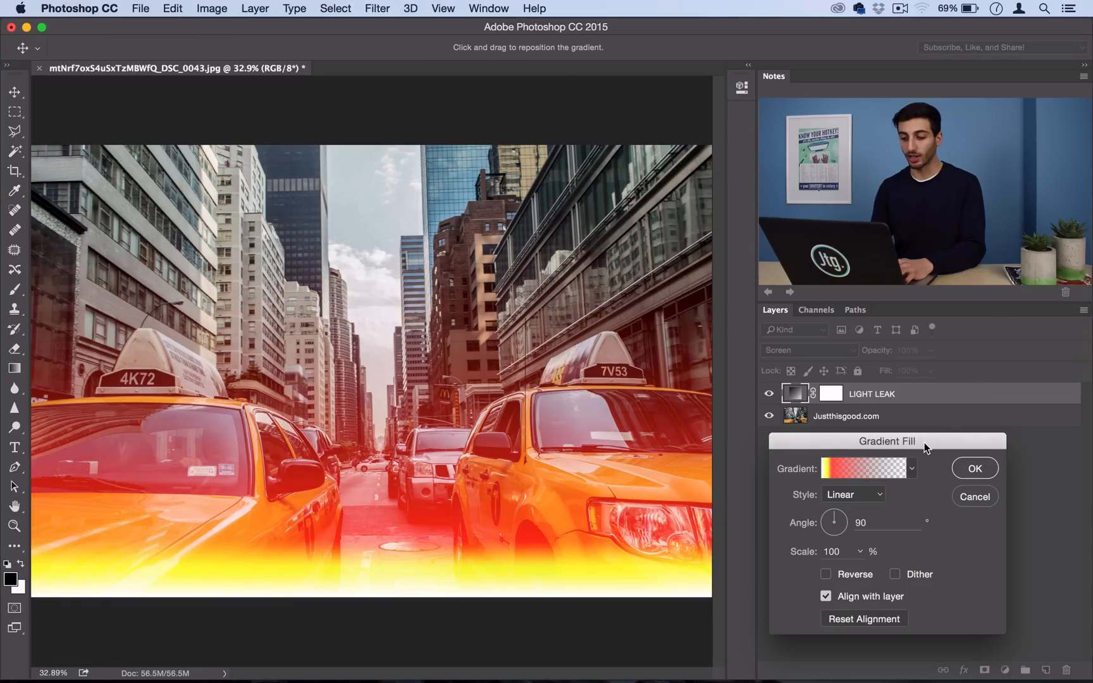
mouse_move(406, 544)
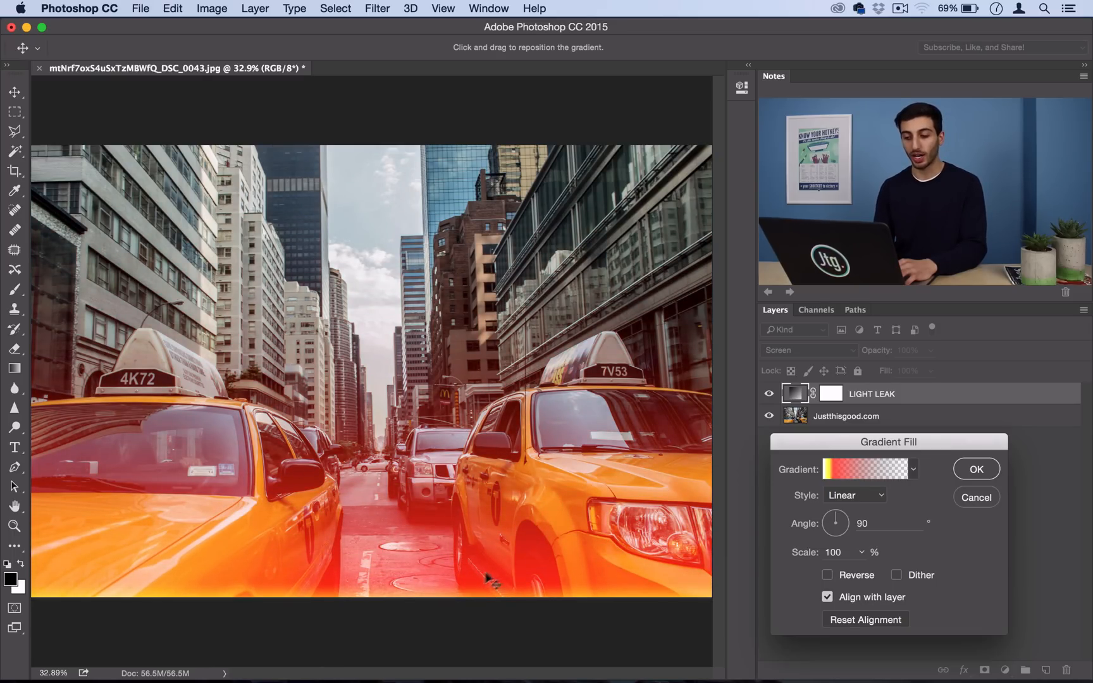
mouse_move(843, 530)
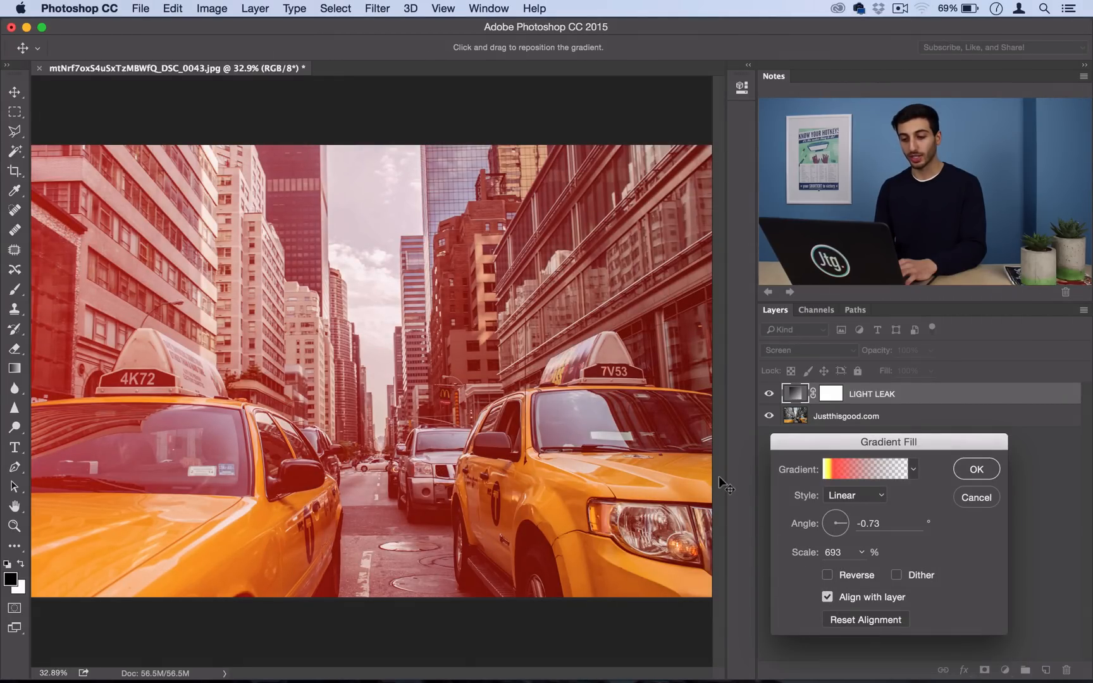
left_click(863, 552)
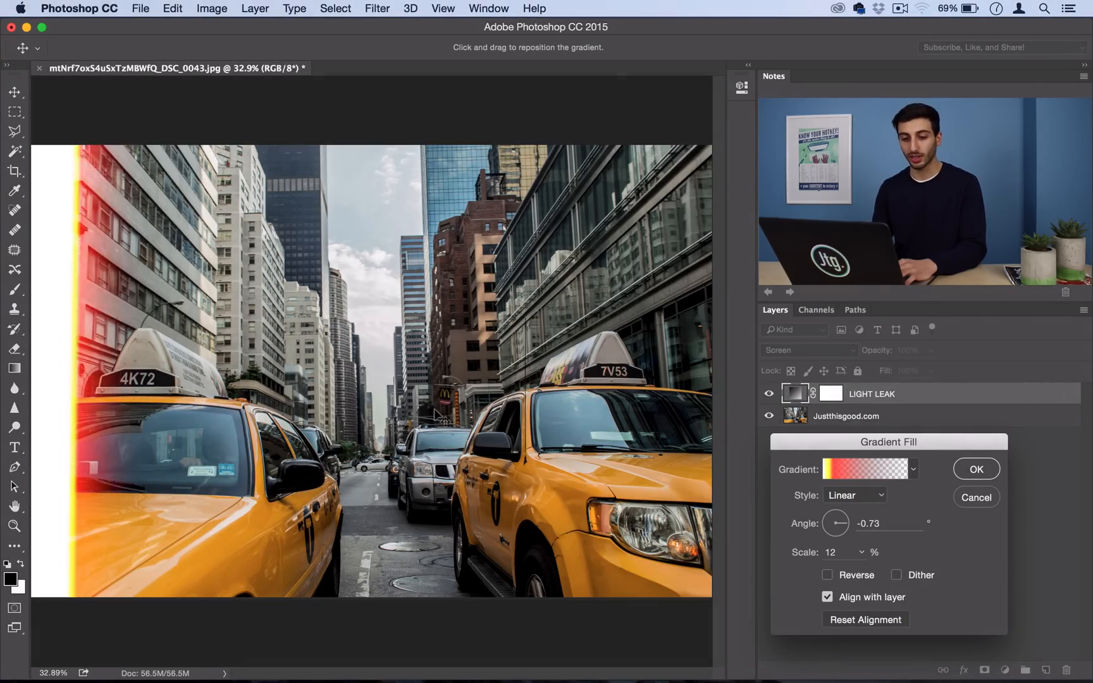
Try Radial then settle on Reflected style at 155% scale and confirm the settings
left_click(853, 495)
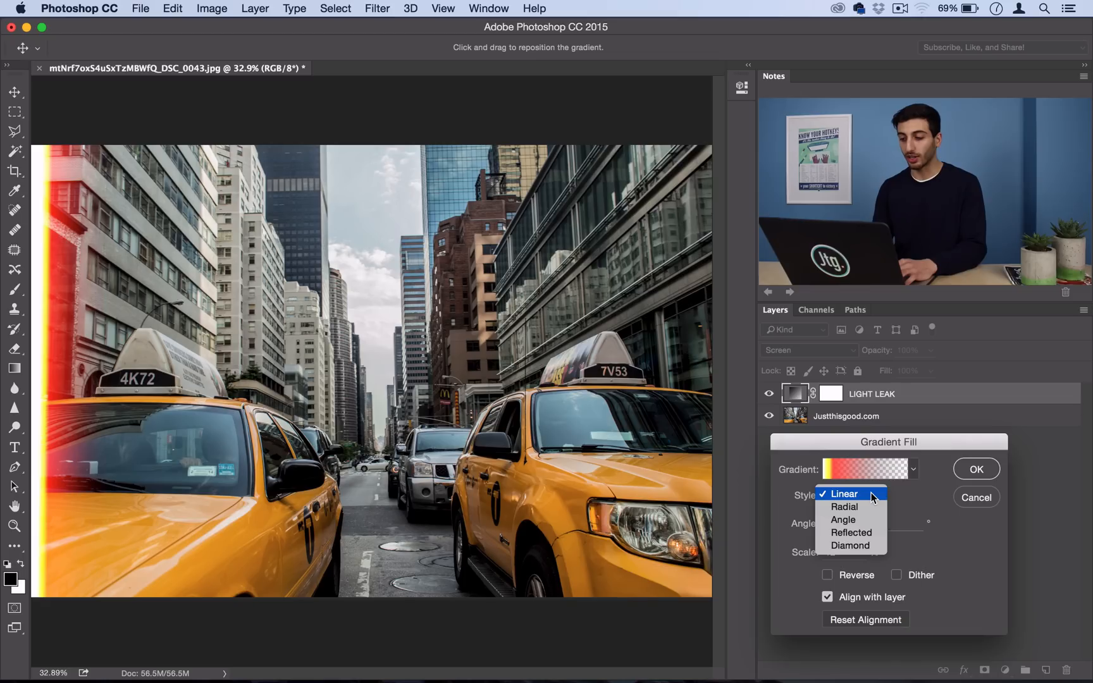
left_click(844, 507)
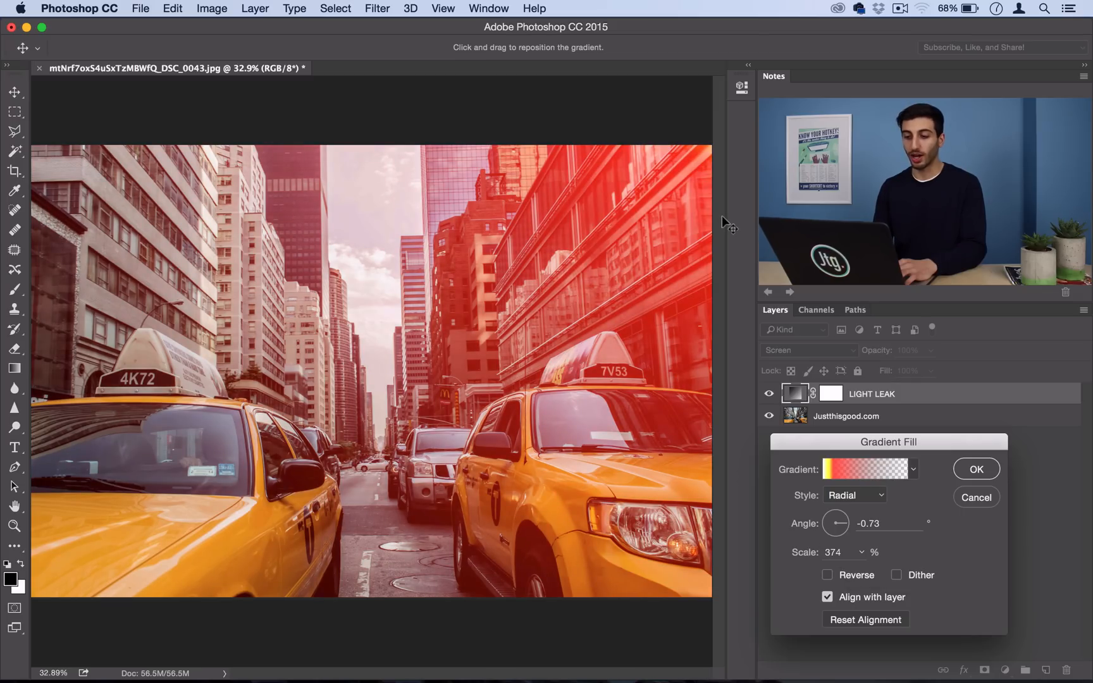
left_click(852, 495)
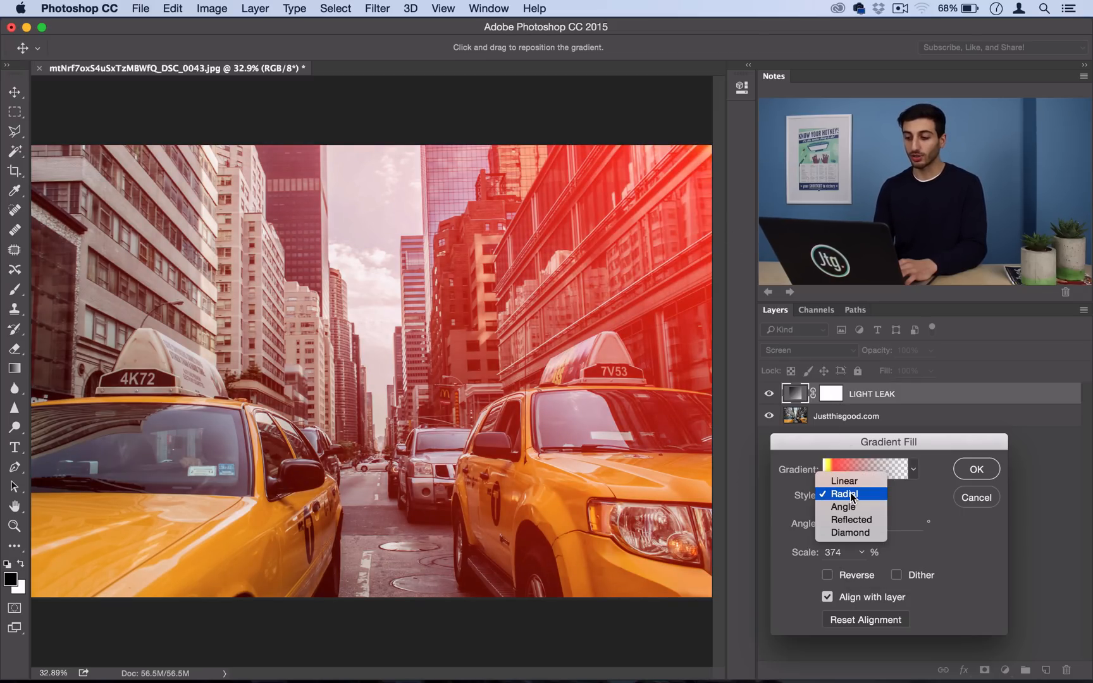
left_click(851, 520)
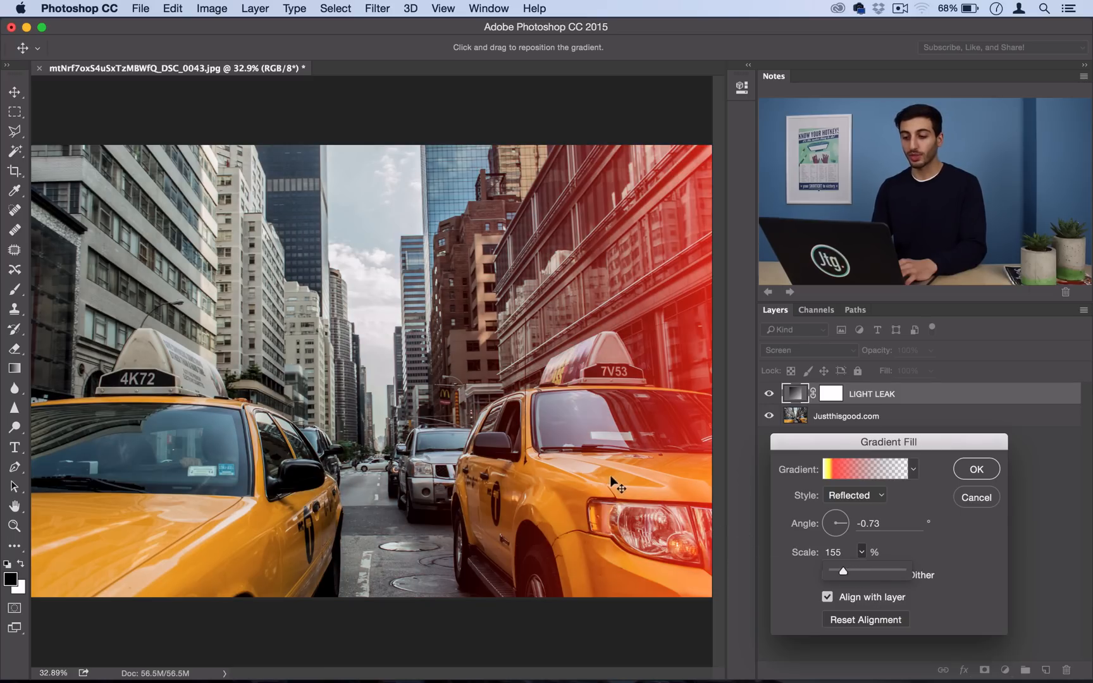
left_click(976, 468)
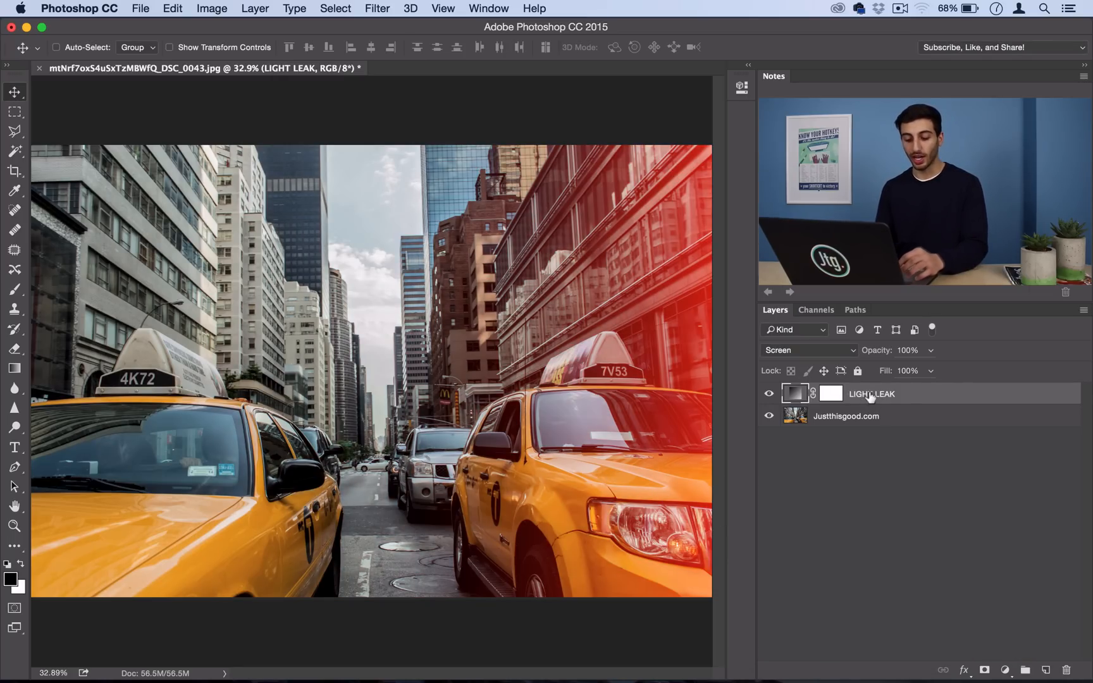
Duplicate the LIGHT LEAK layer and bring up the copy's gradient fill settings
key("cmd+j")
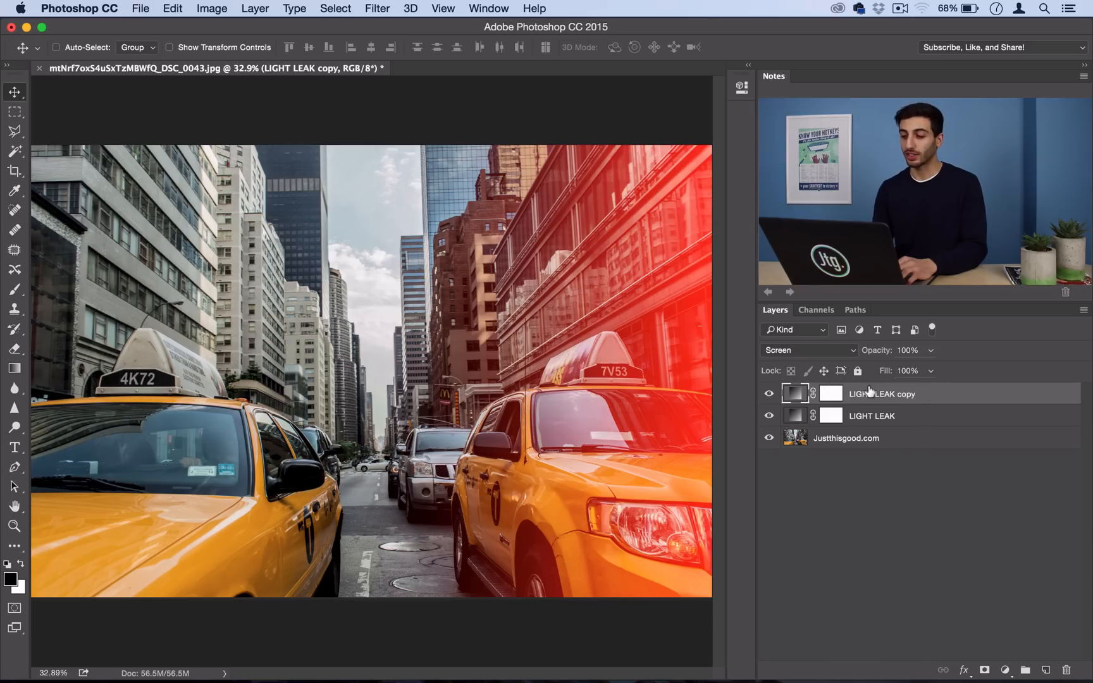
left_click(795, 394)
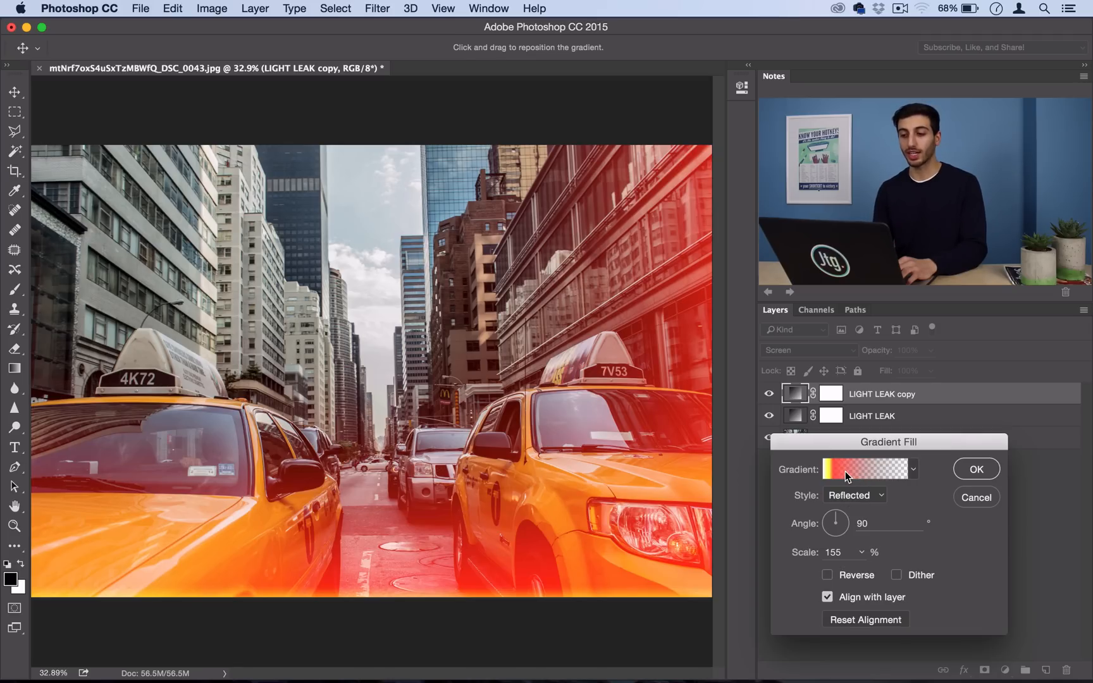
mouse_move(864, 468)
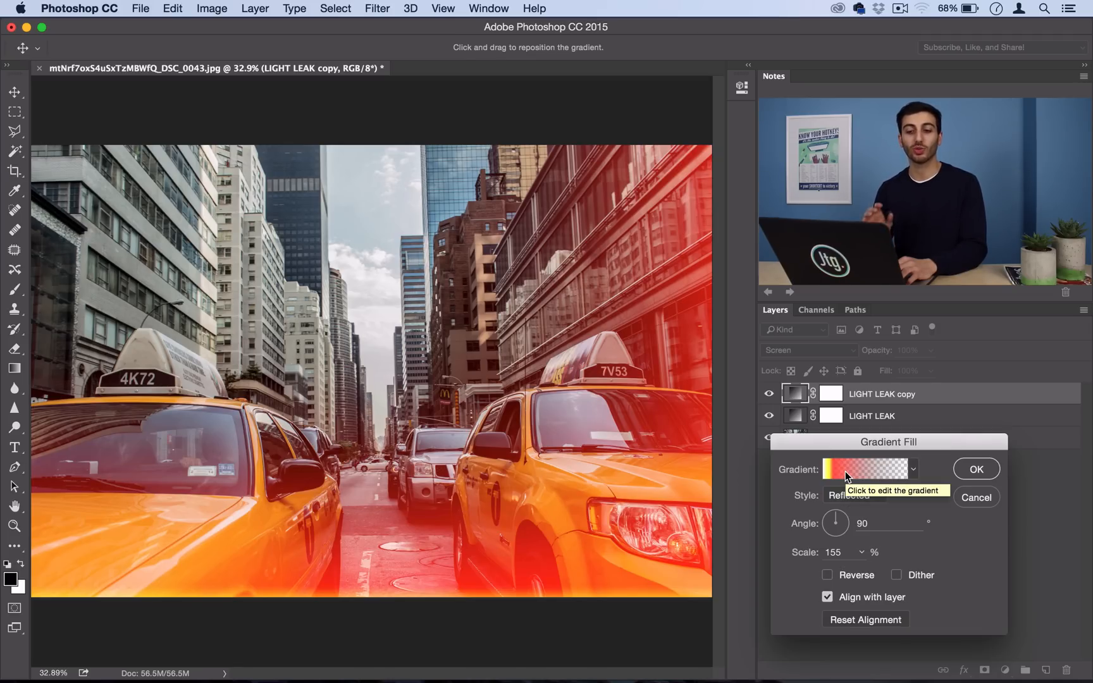
mouse_move(845, 471)
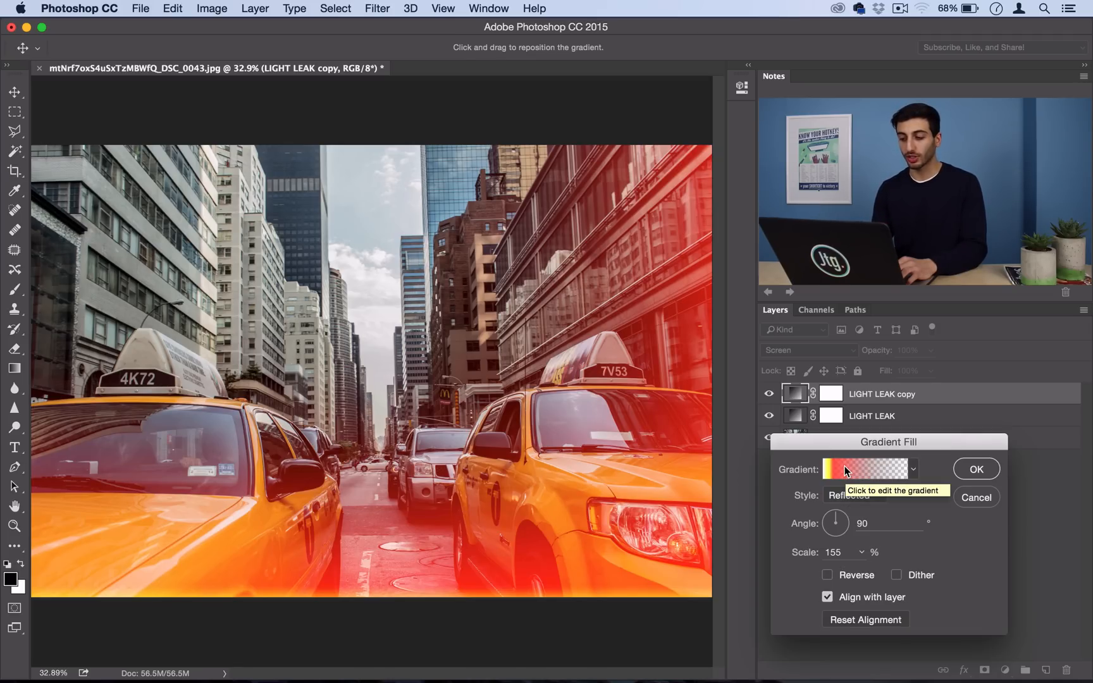
Recolour the copy's gradient from cyan to blue and accept it for 341% scale
left_click(865, 468)
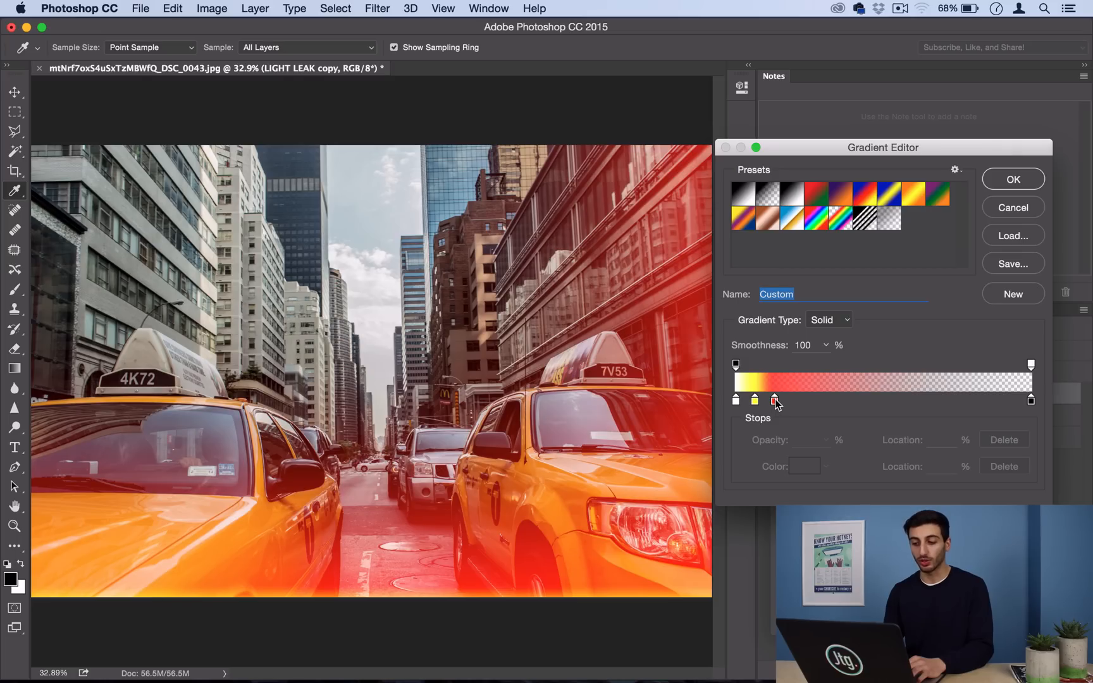
double_click(774, 400)
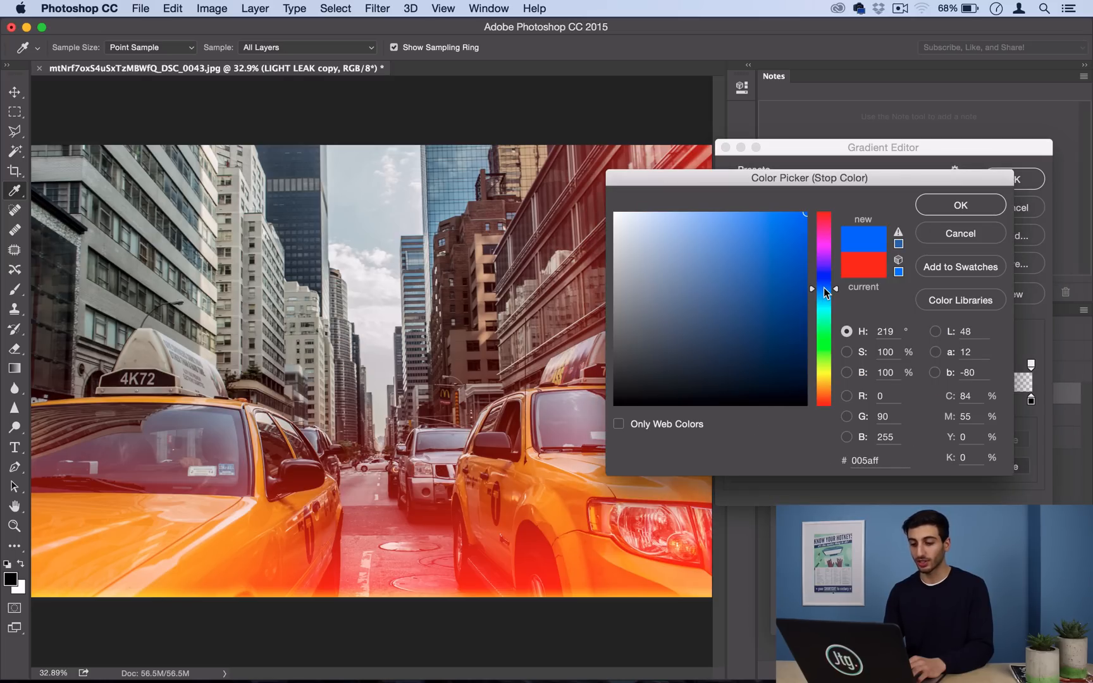
left_click(960, 205)
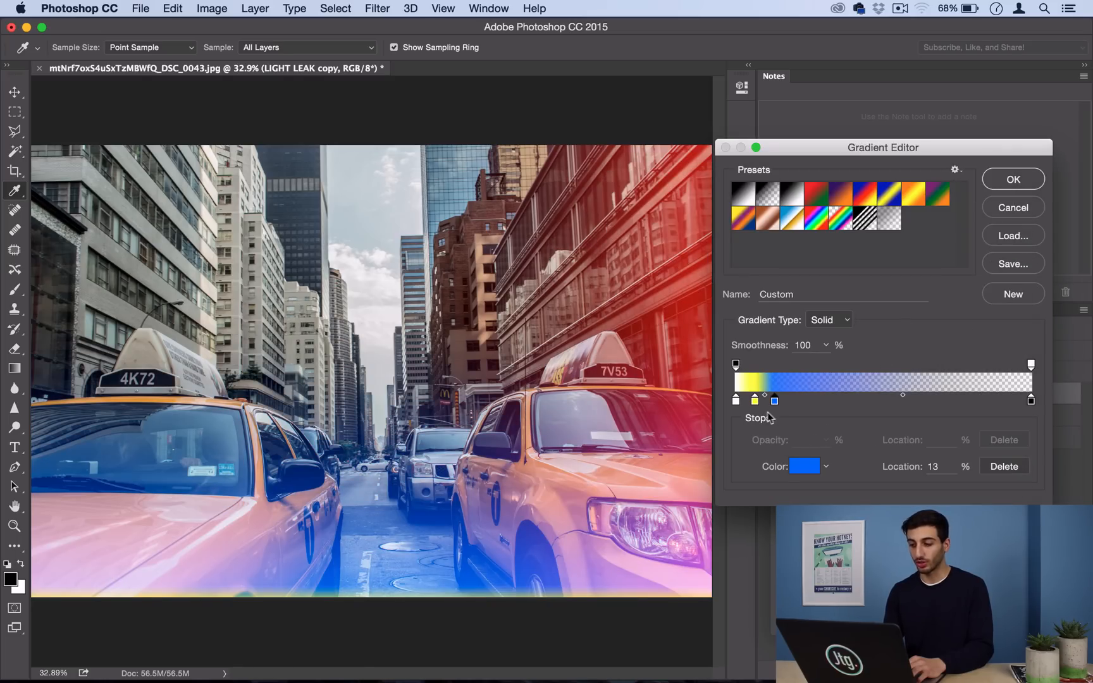
left_click(802, 467)
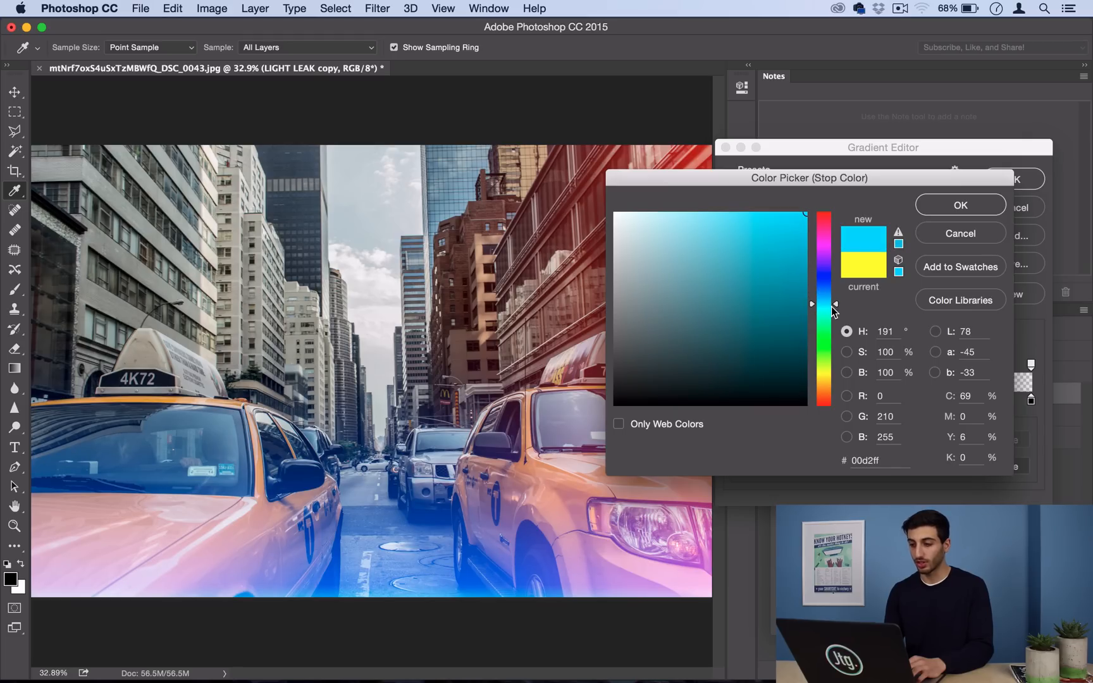
left_click(959, 205)
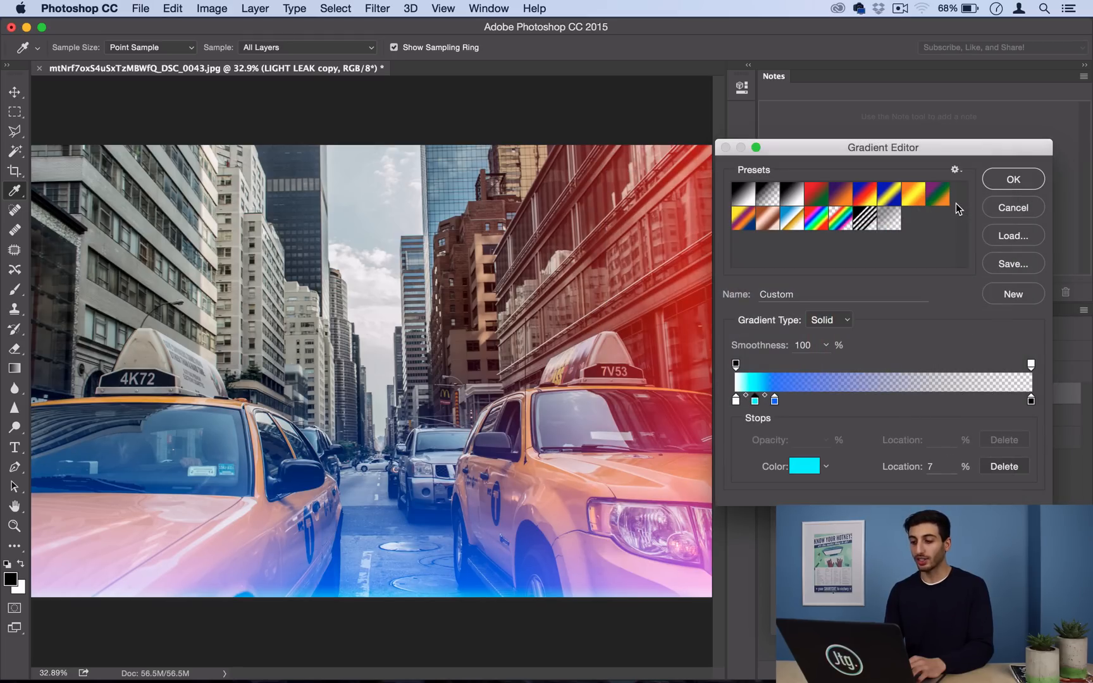
left_click(1012, 179)
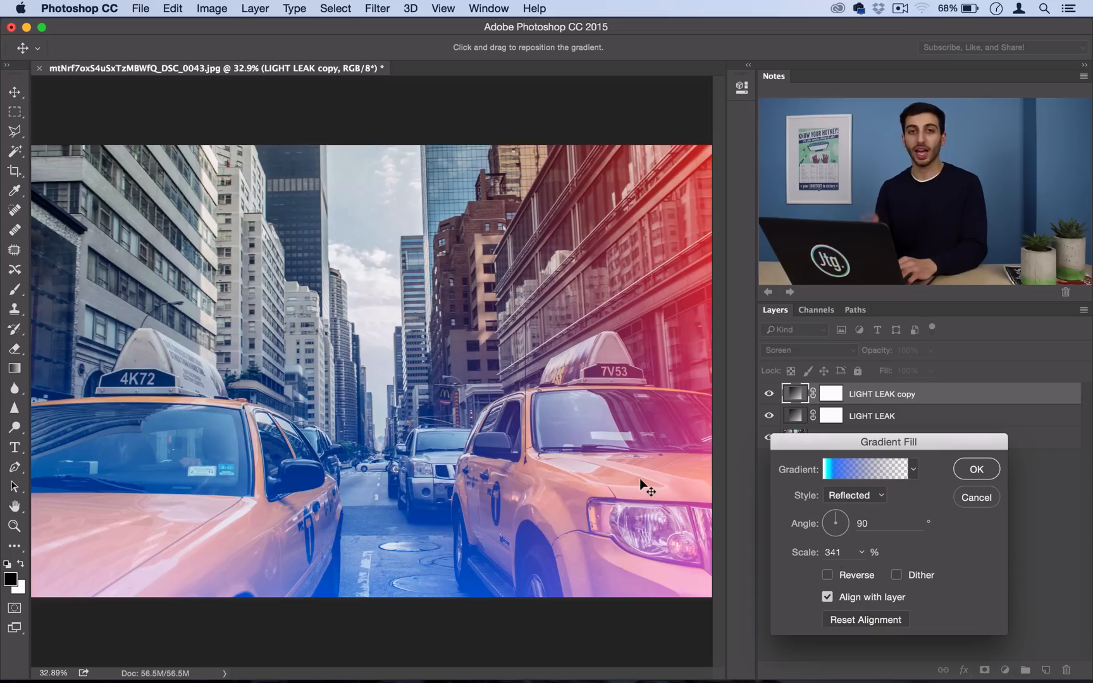
mouse_move(782, 506)
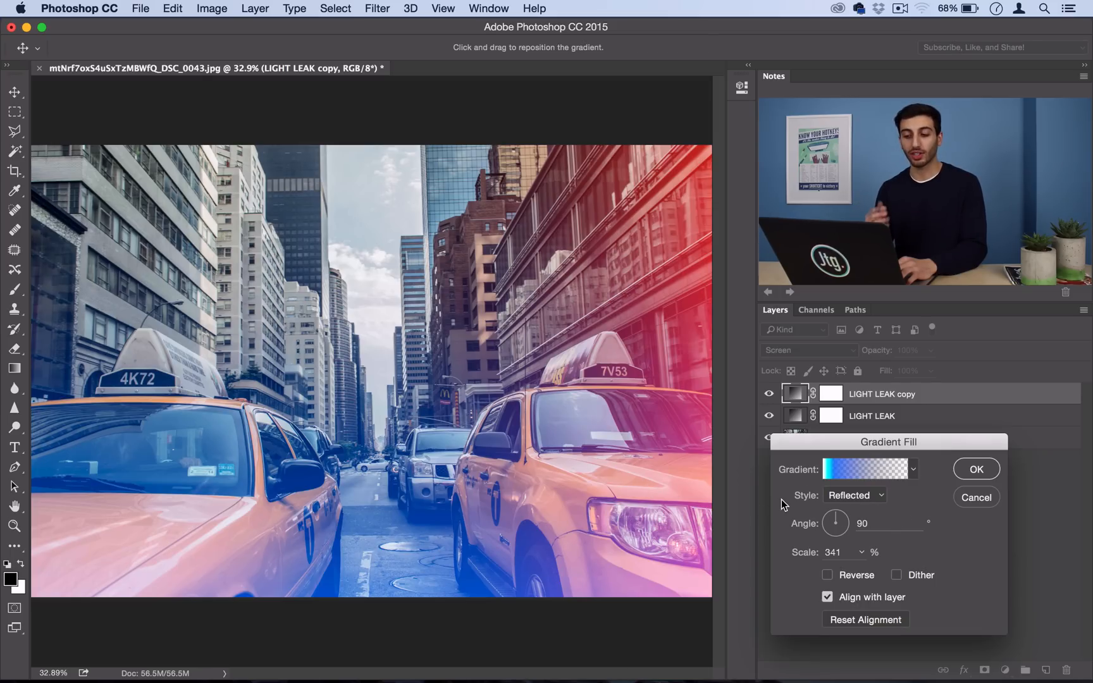